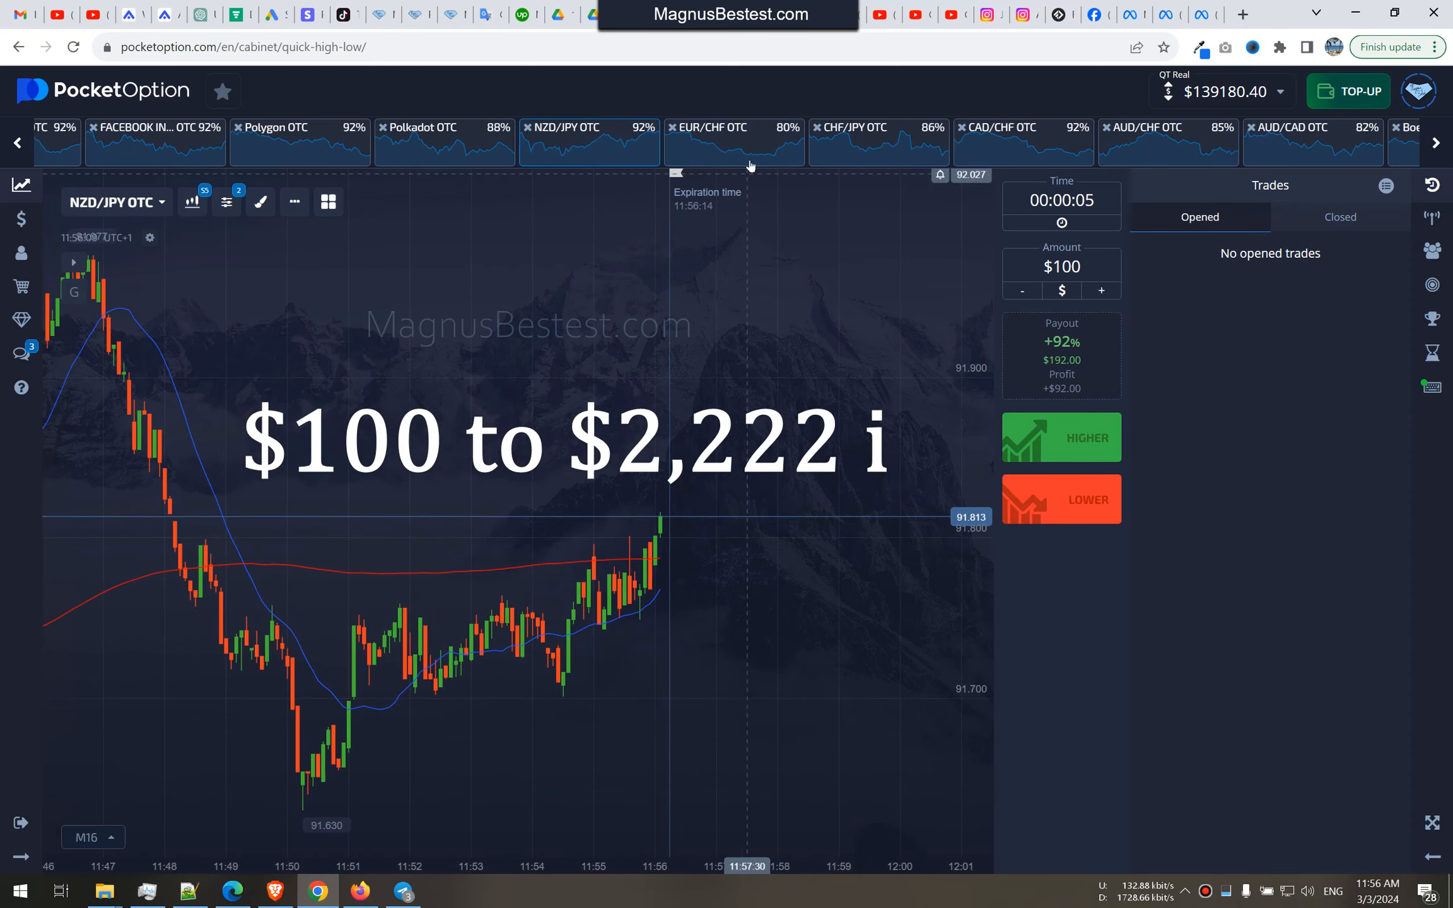
# Bet $100 lower on CHF/JPY OTC, then $200 lower on CAD/CHF OTC
pyautogui.click(877, 127)
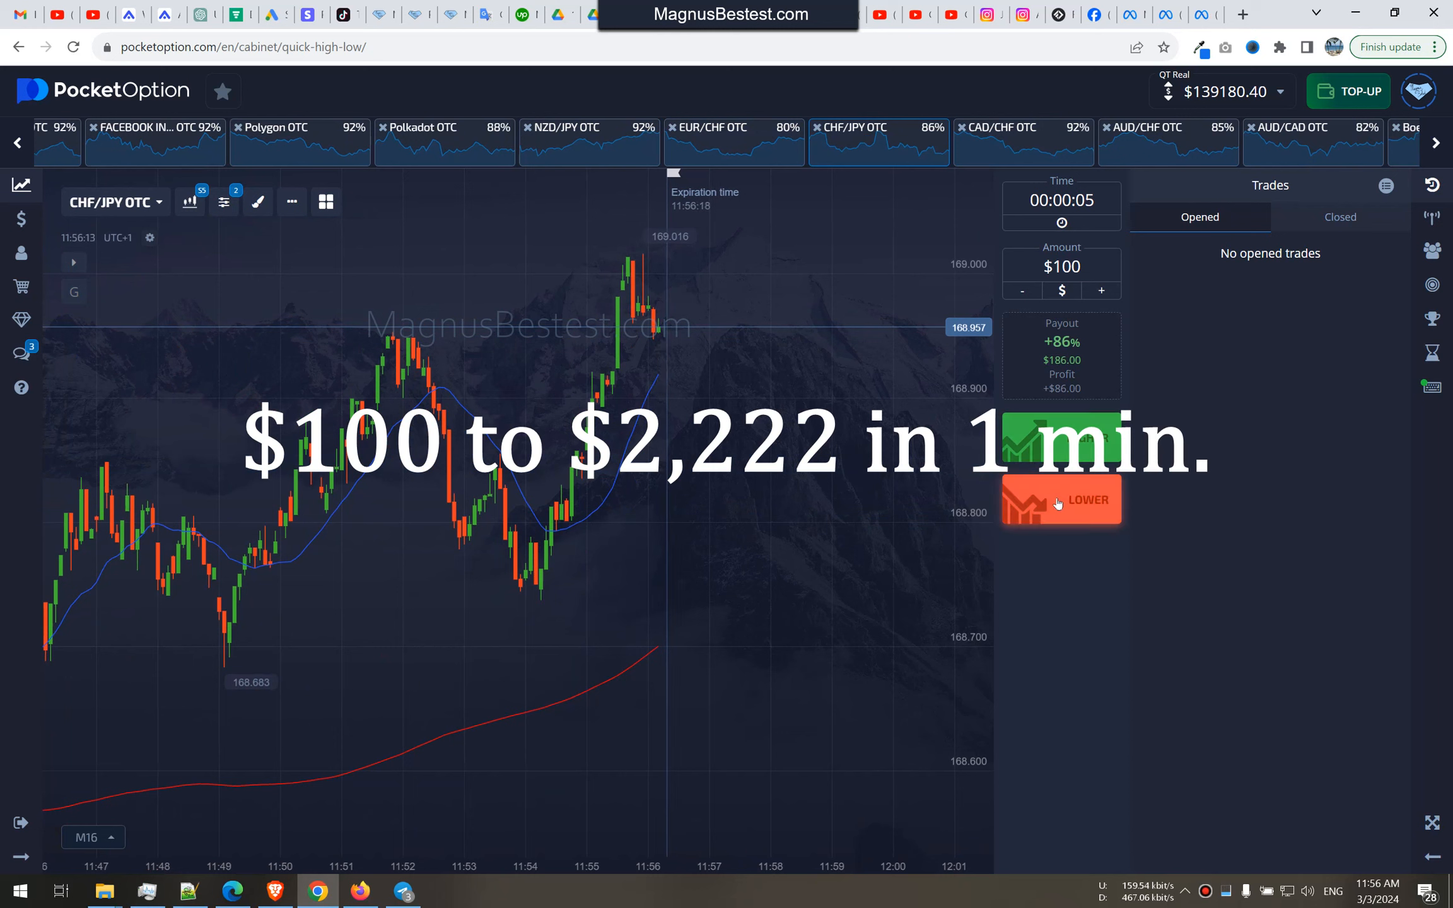
pyautogui.click(1060, 500)
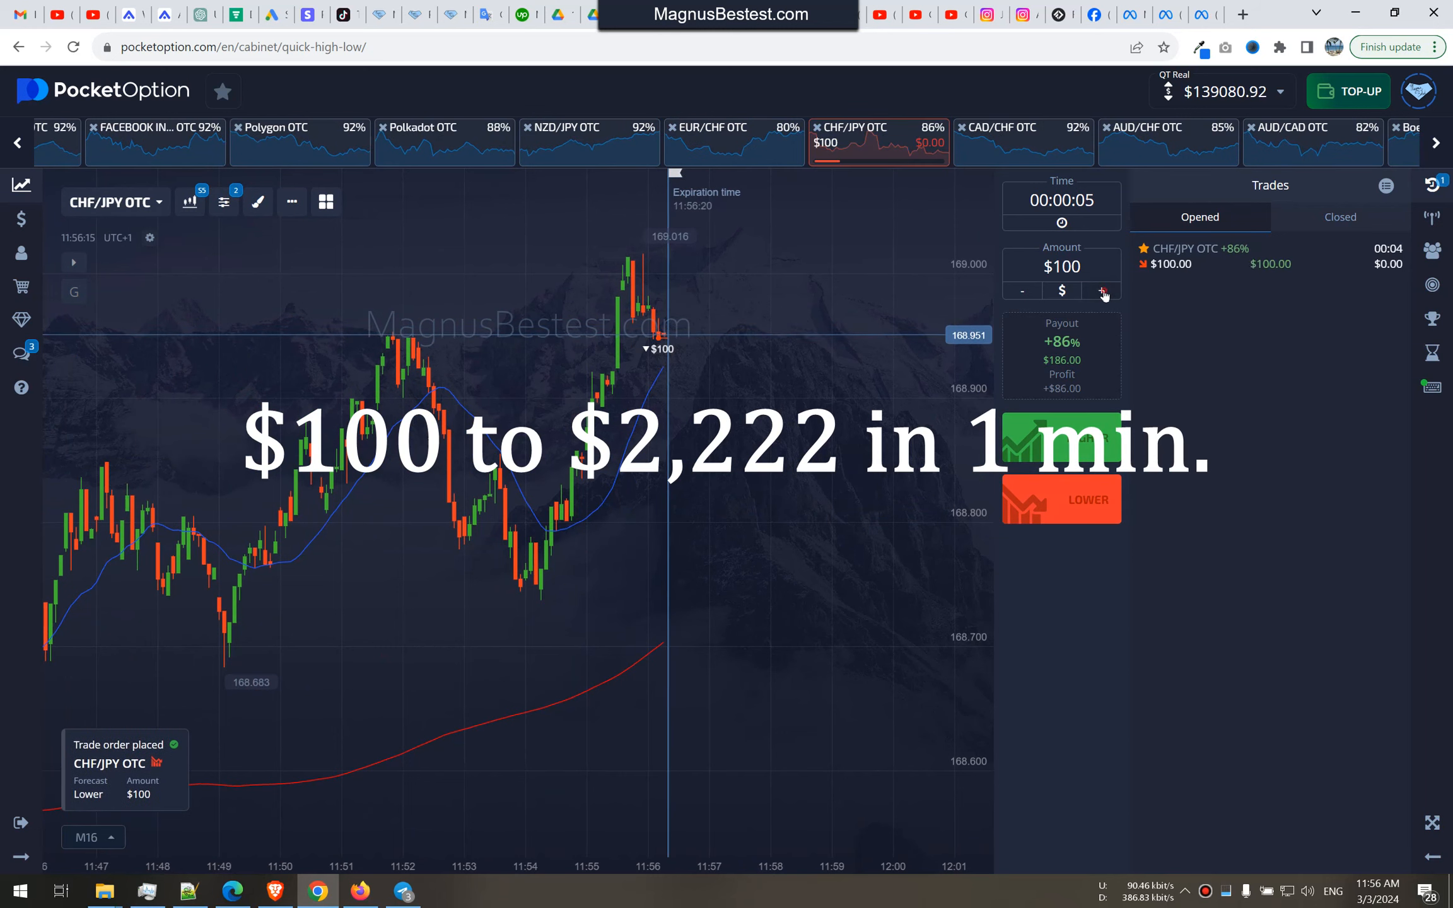
pyautogui.click(1102, 290)
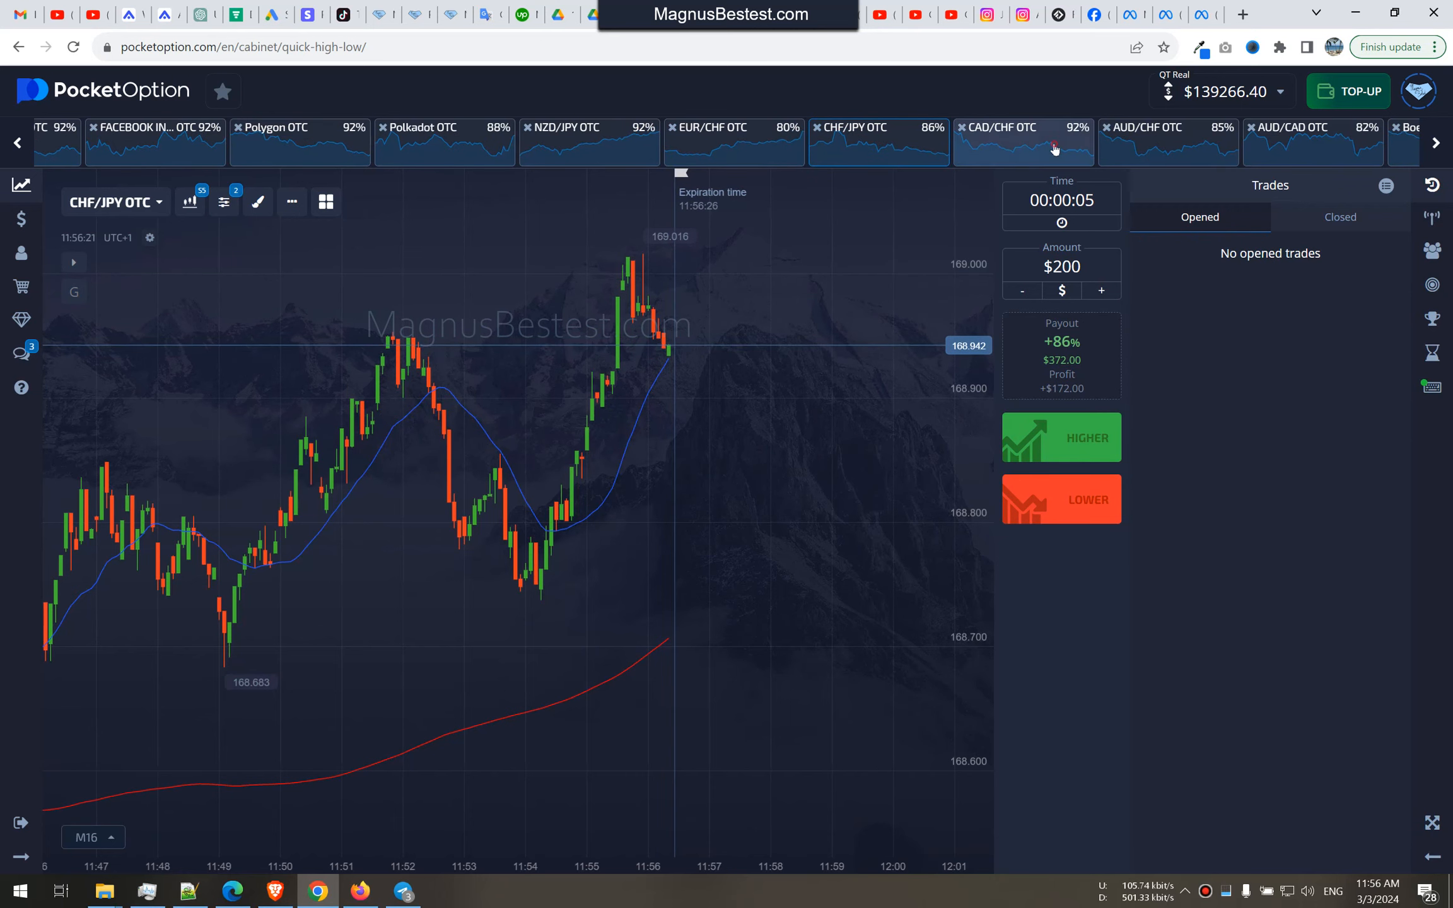
pyautogui.click(1023, 143)
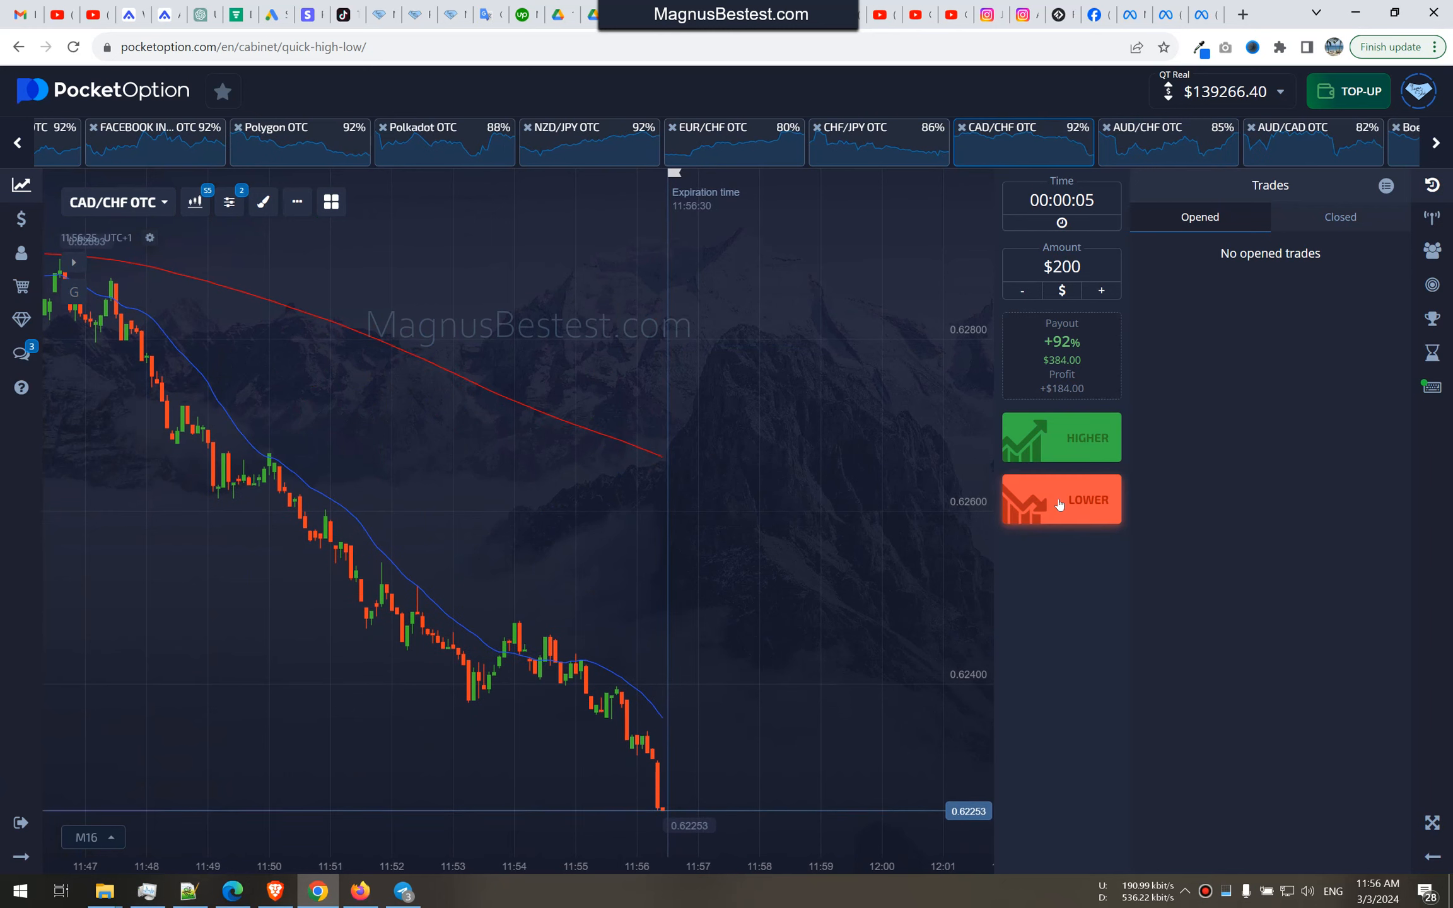
pyautogui.click(1060, 499)
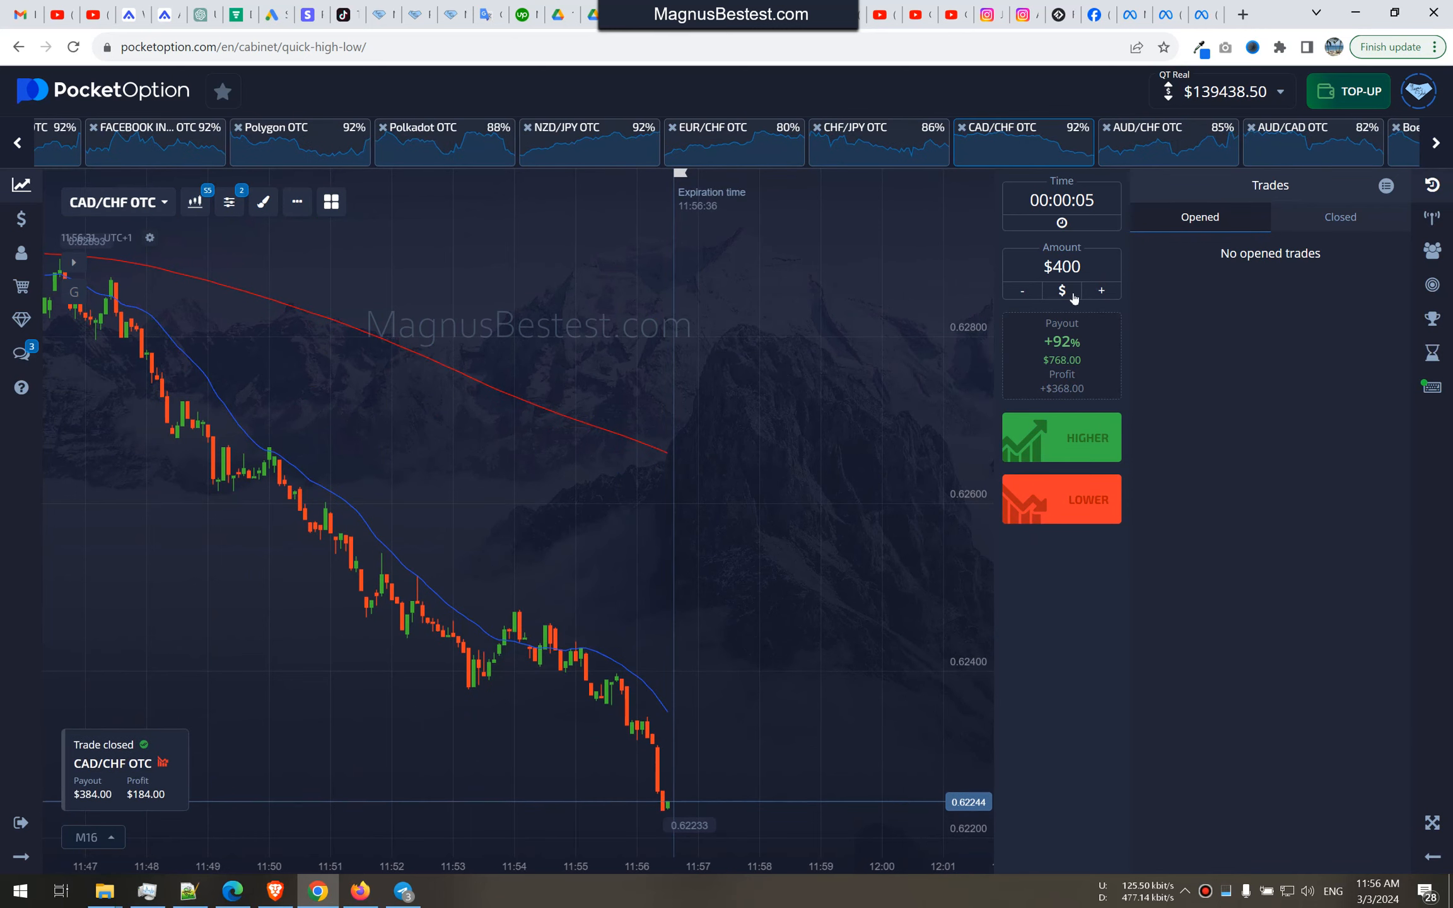
# Flip through the AUD/CAD, Boeing, Chainlink and USD/SGD charts to AUD/NZD OTC
pyautogui.click(1312, 142)
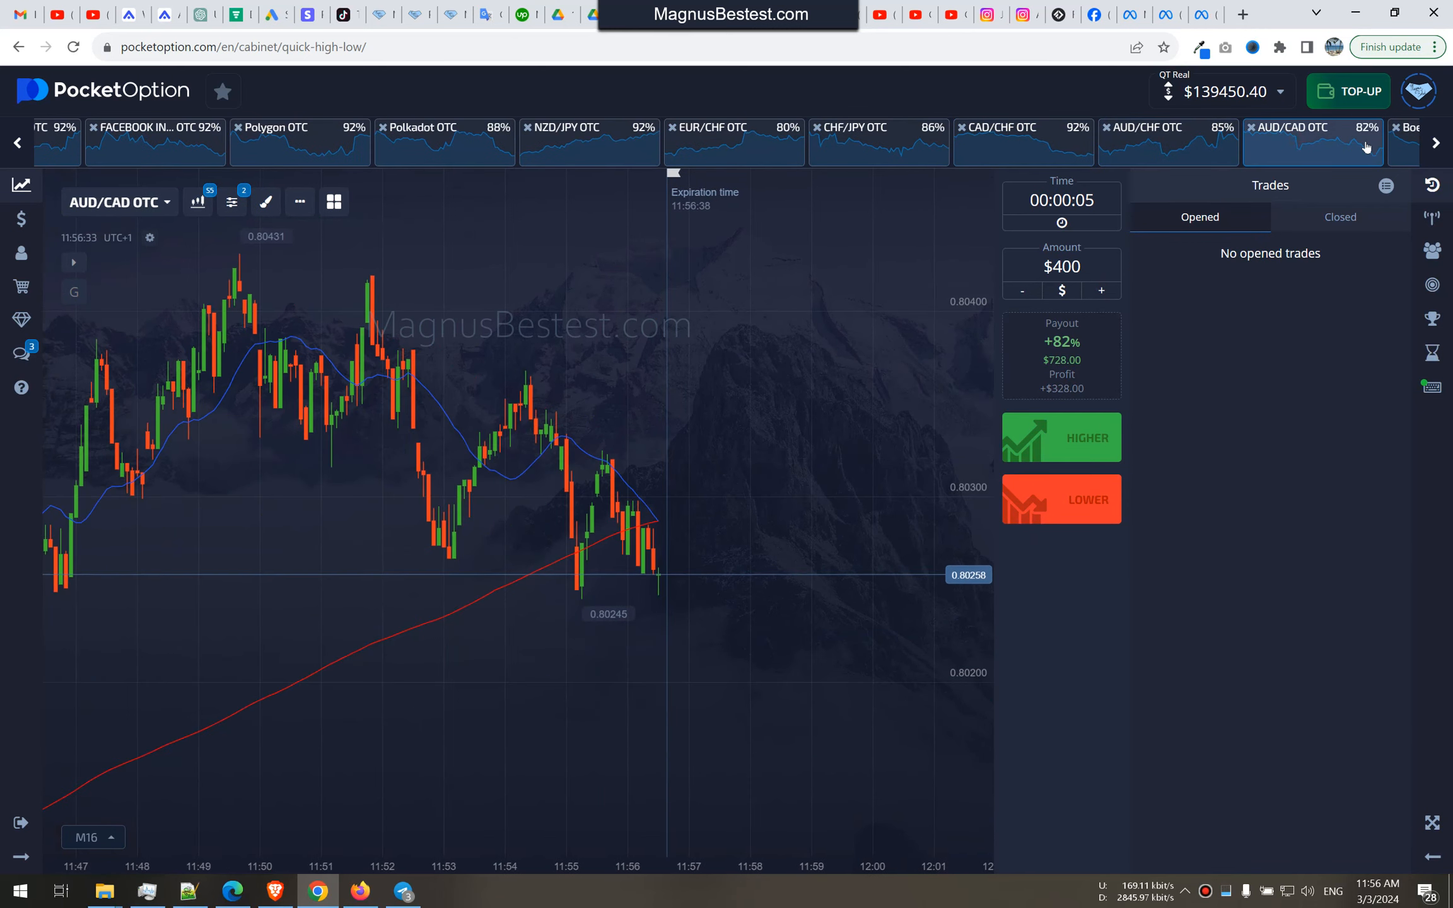
pyautogui.click(435, 140)
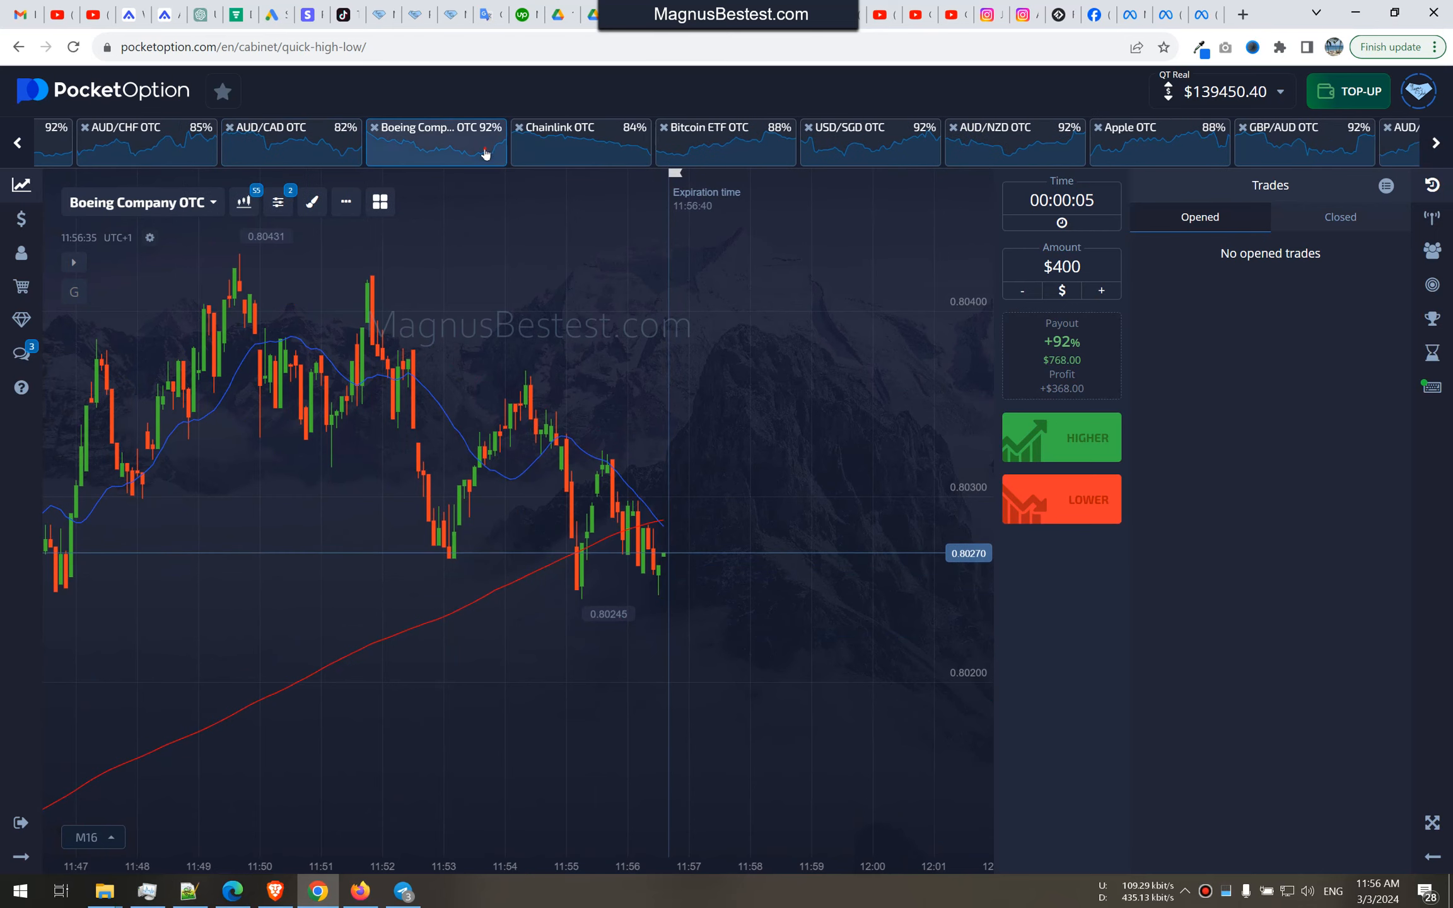
pyautogui.click(579, 127)
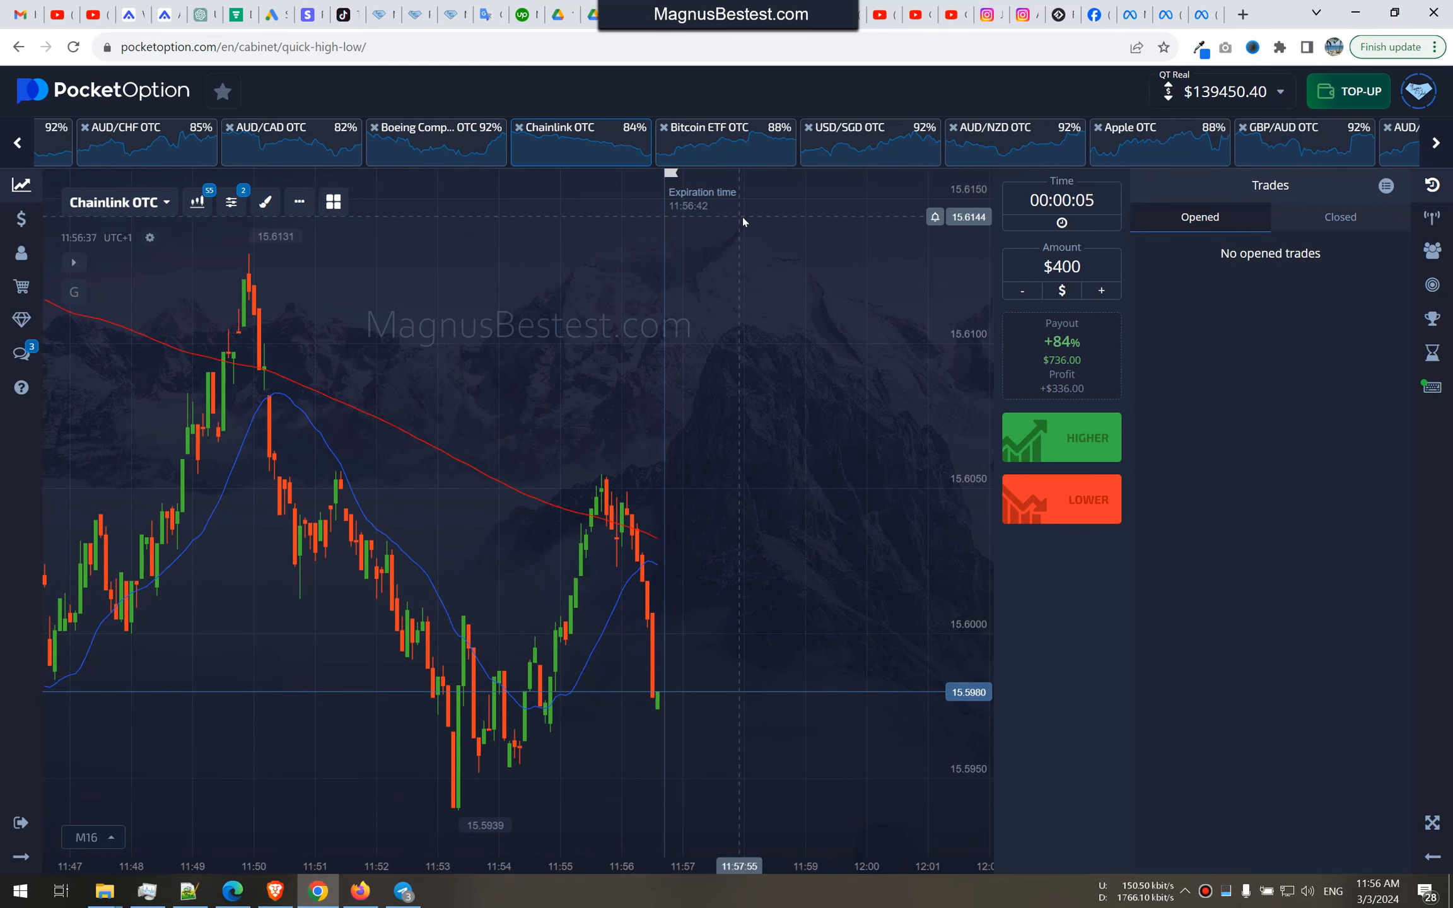
pyautogui.click(847, 127)
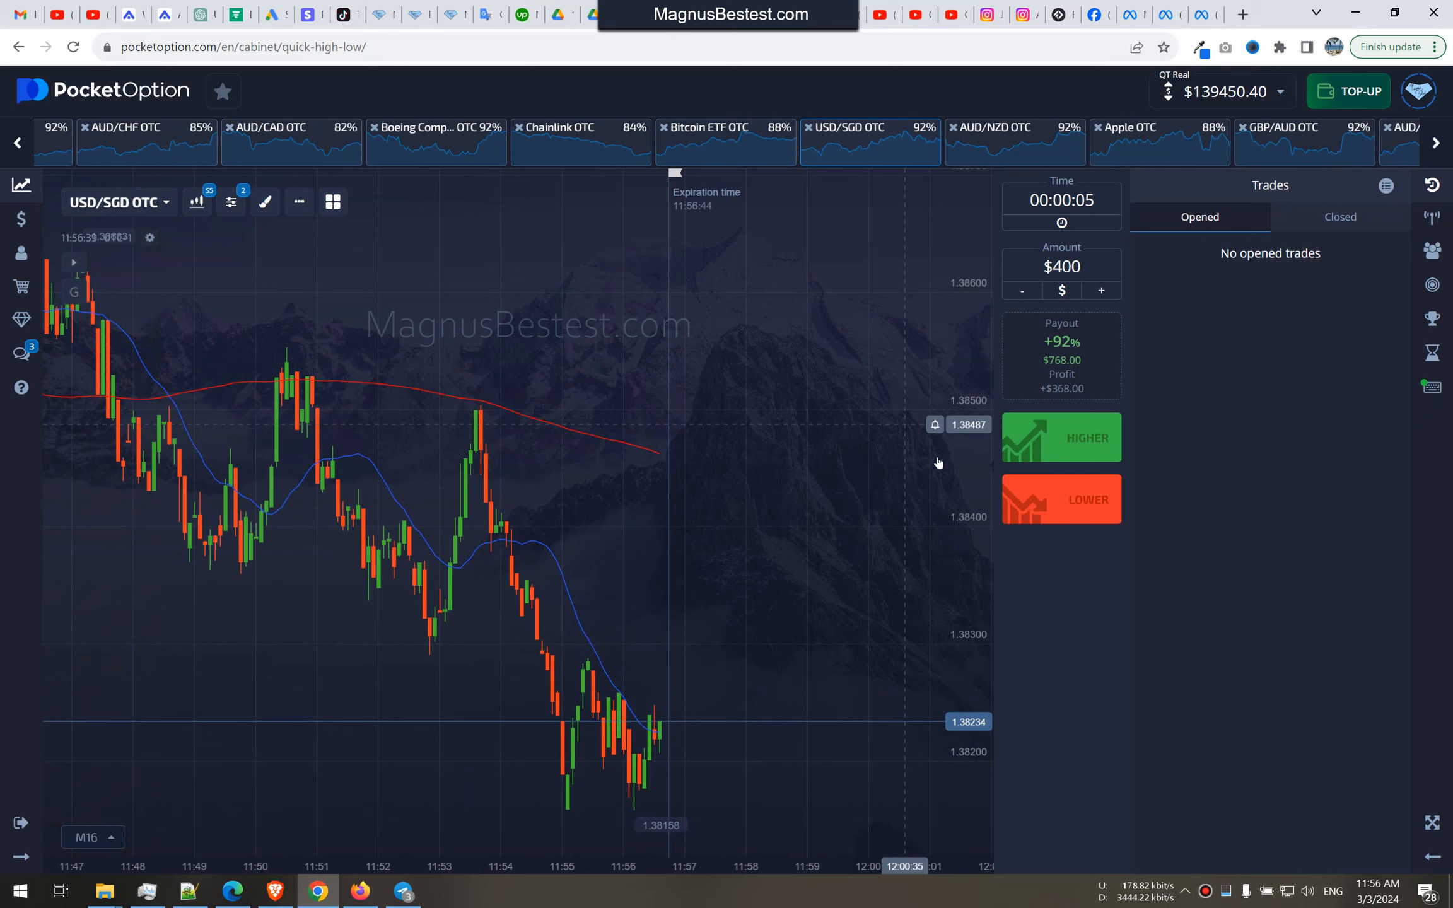
pyautogui.click(1015, 141)
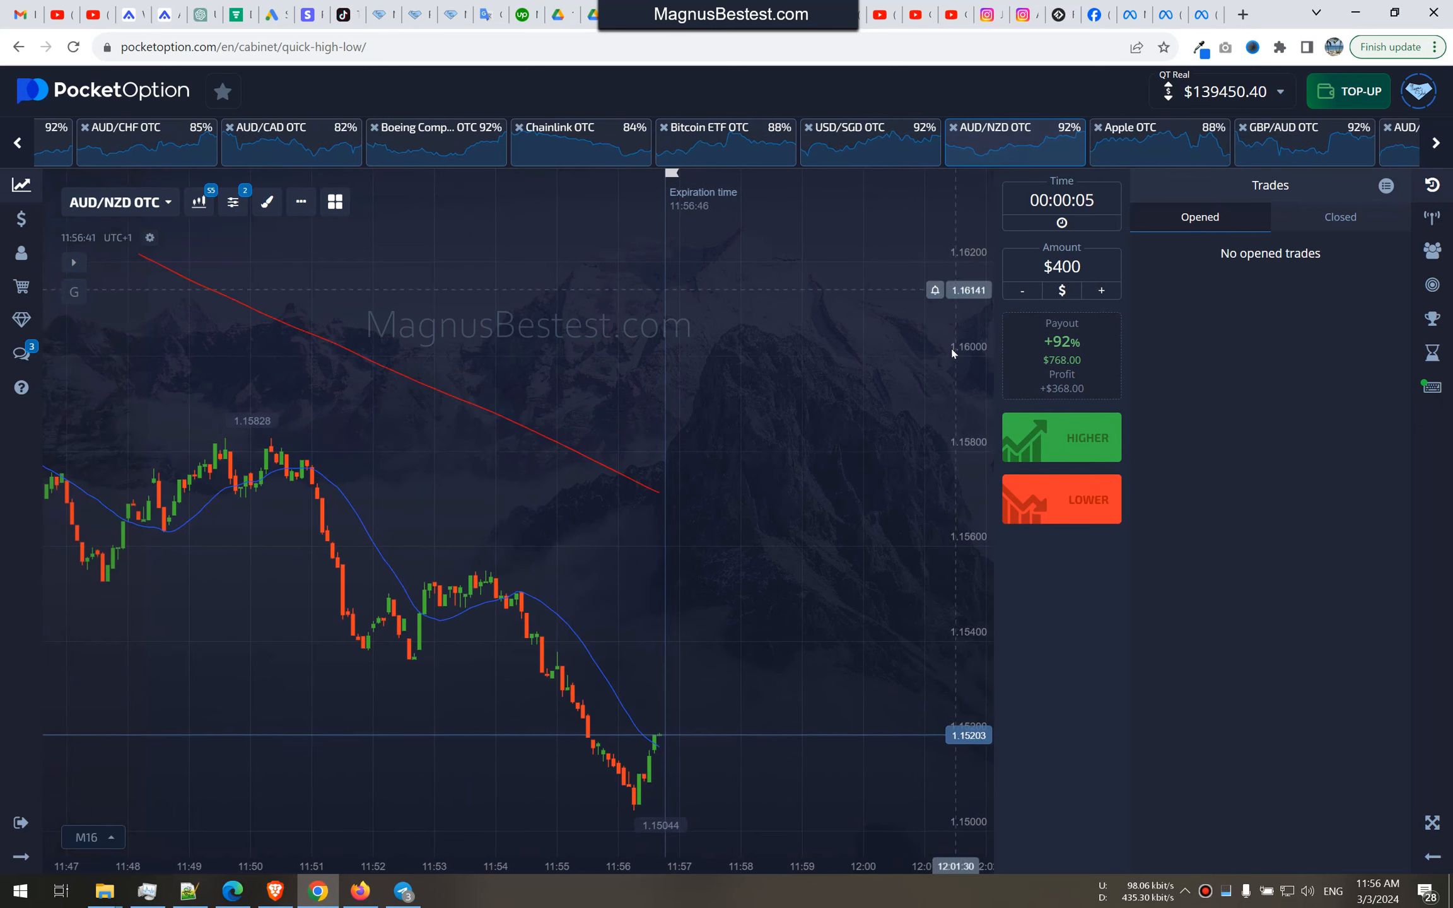
# Bet $400 higher on AUD/NZD OTC, then $800 lower on Apple OTC
pyautogui.click(1061, 437)
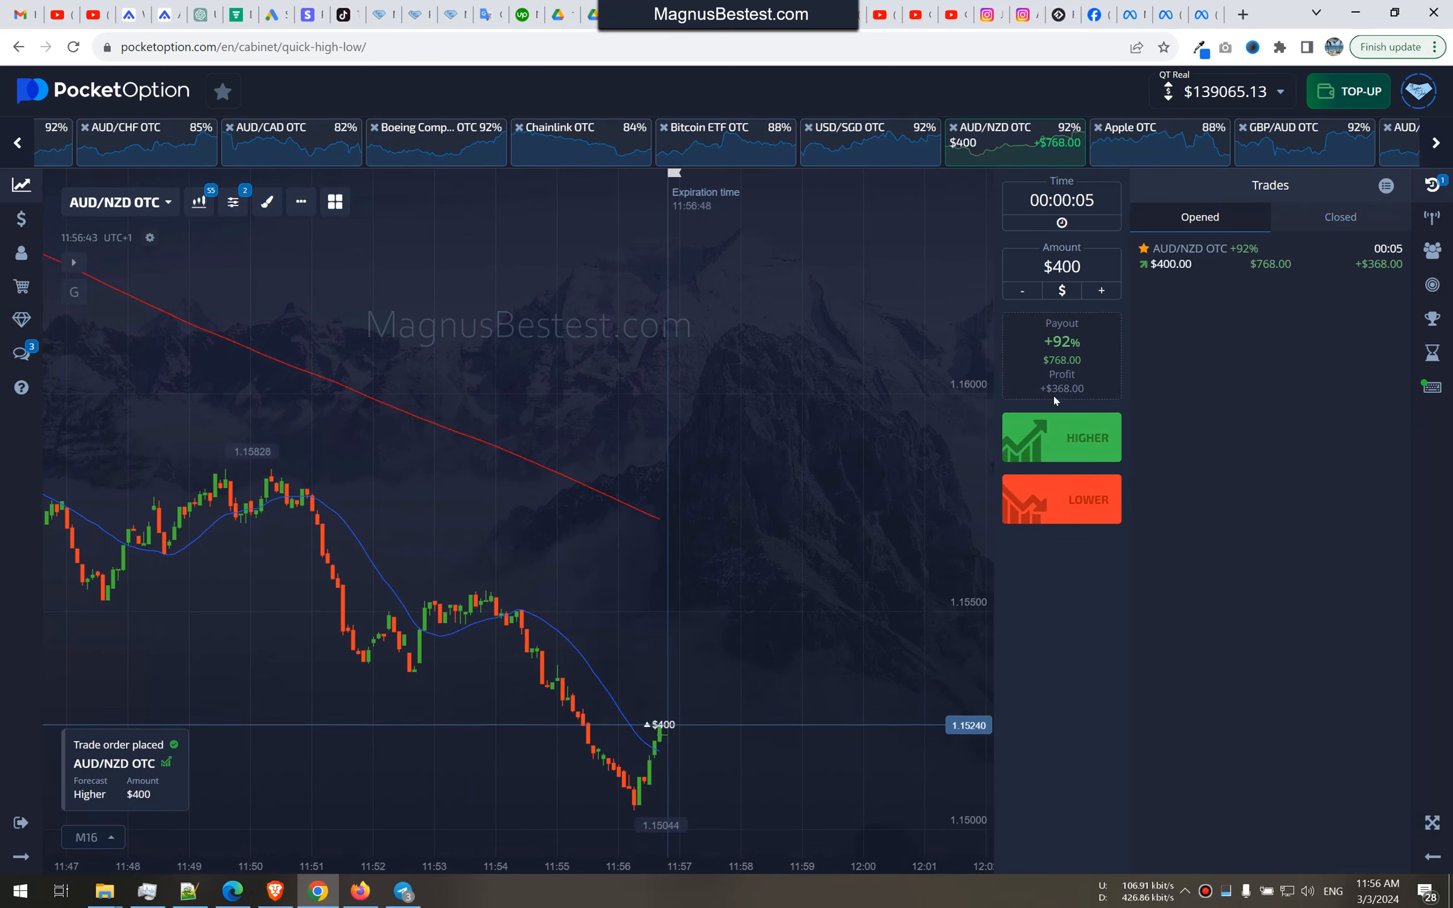
pyautogui.click(1101, 291)
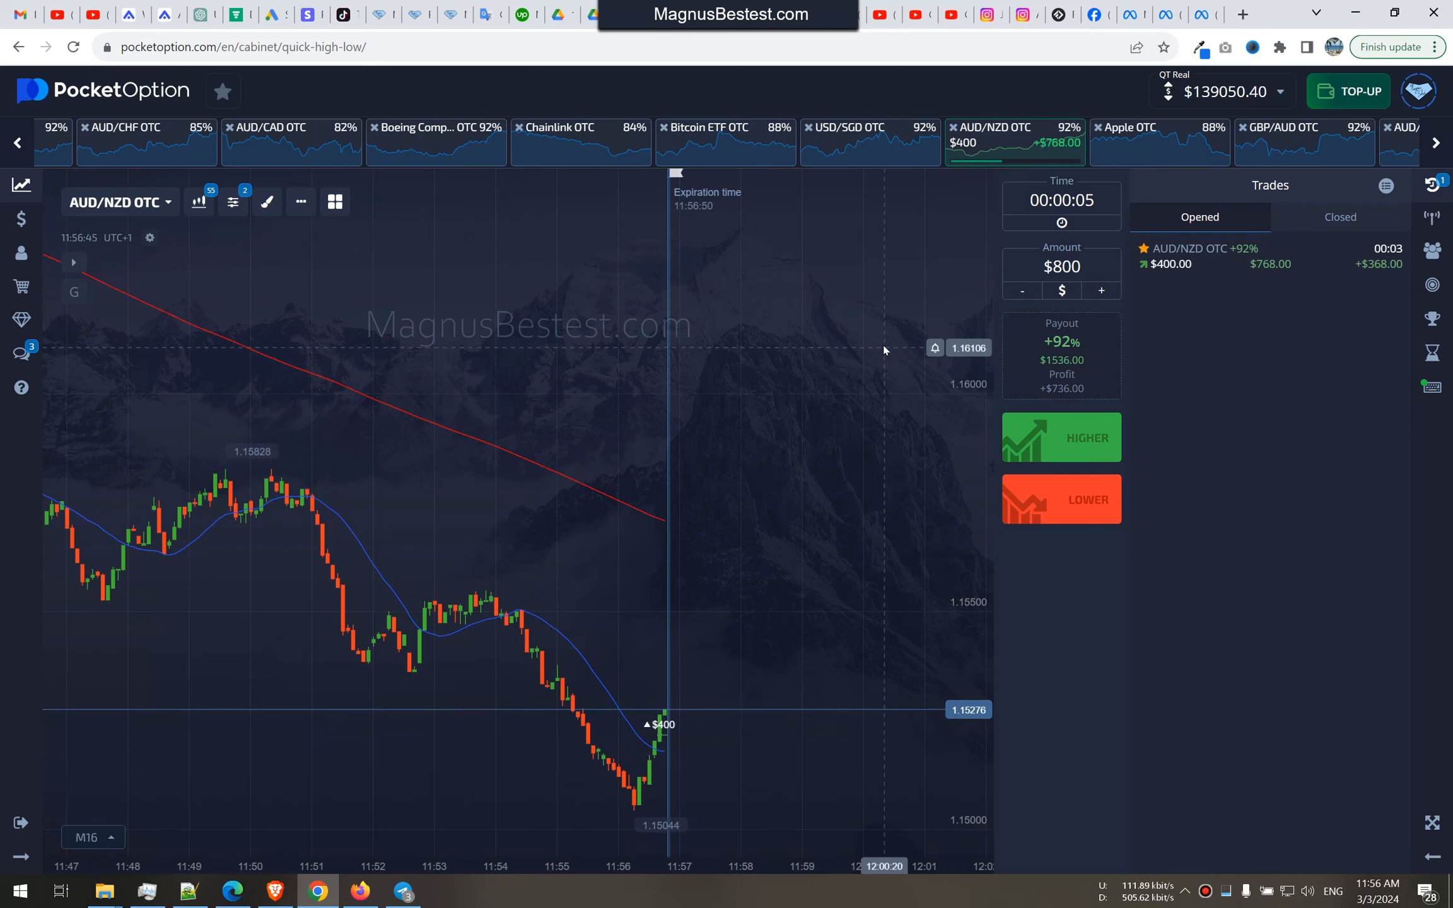
pyautogui.moveTo(1165, 152)
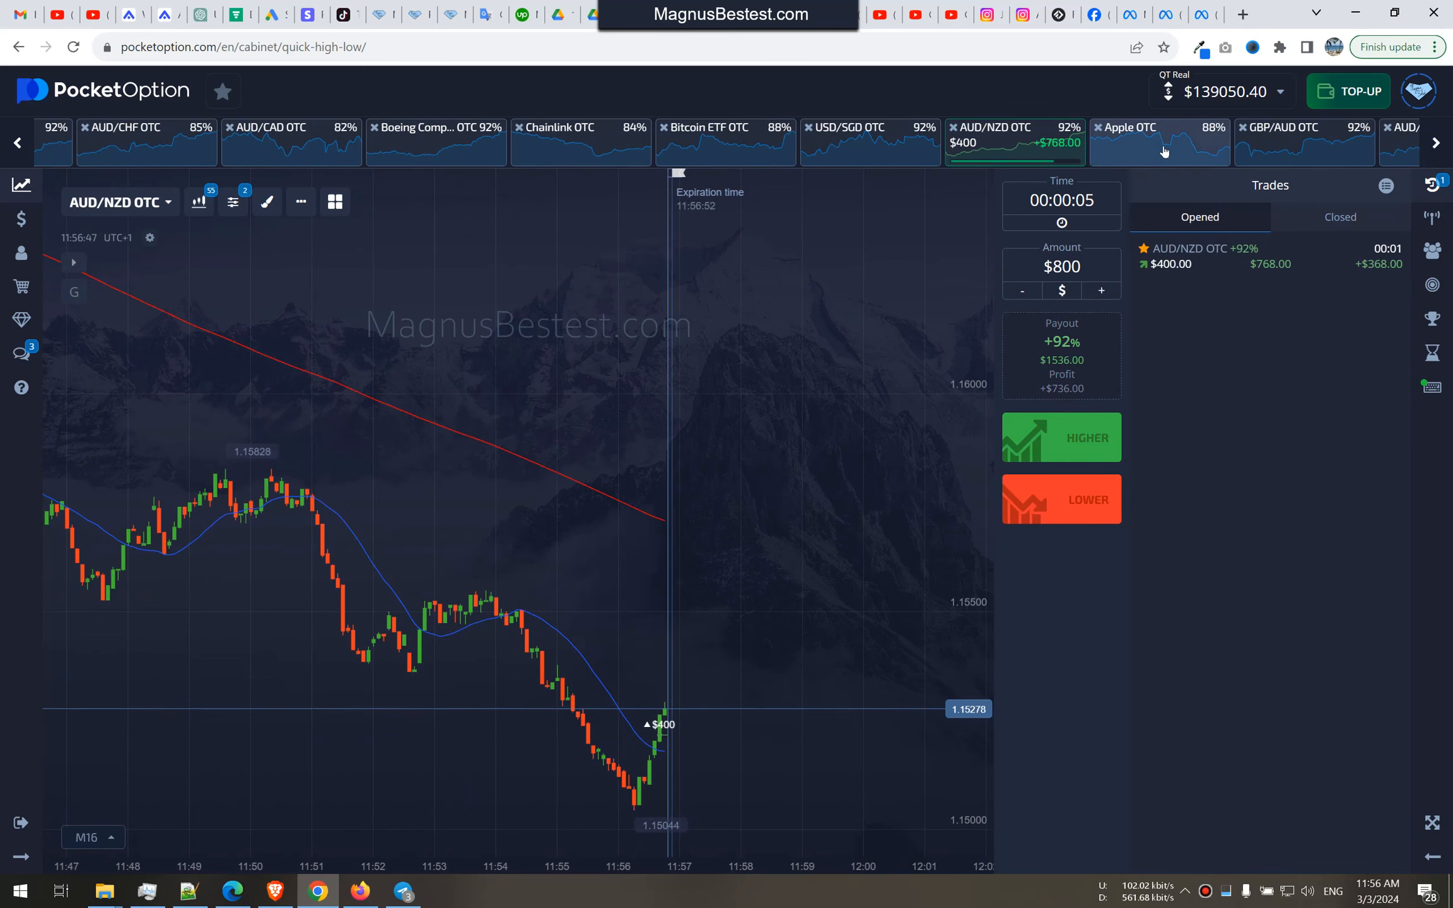
pyautogui.click(1159, 141)
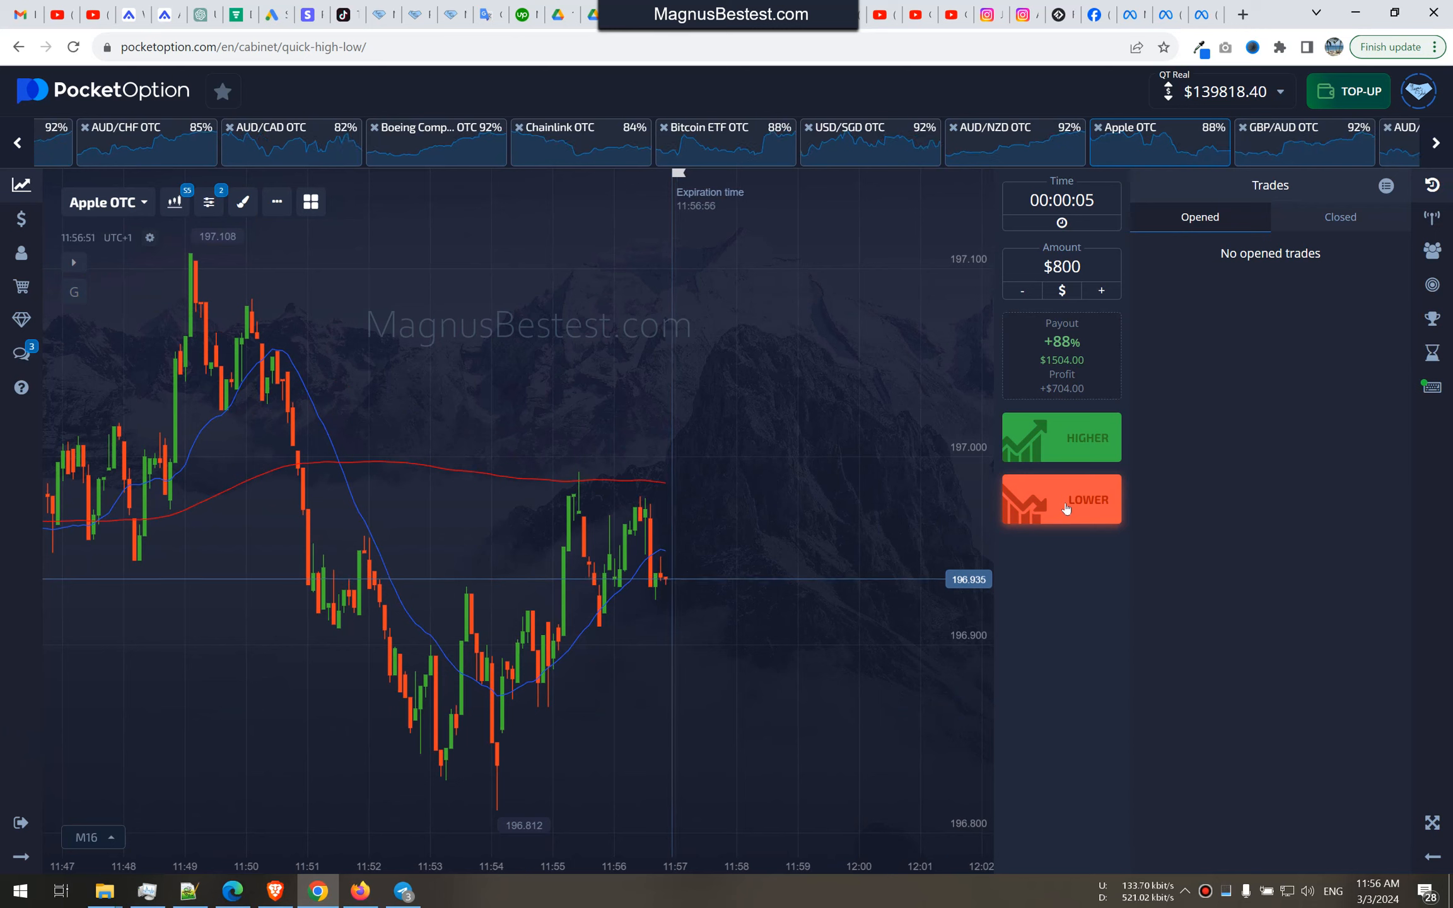
pyautogui.click(1061, 498)
pyautogui.write('1000')
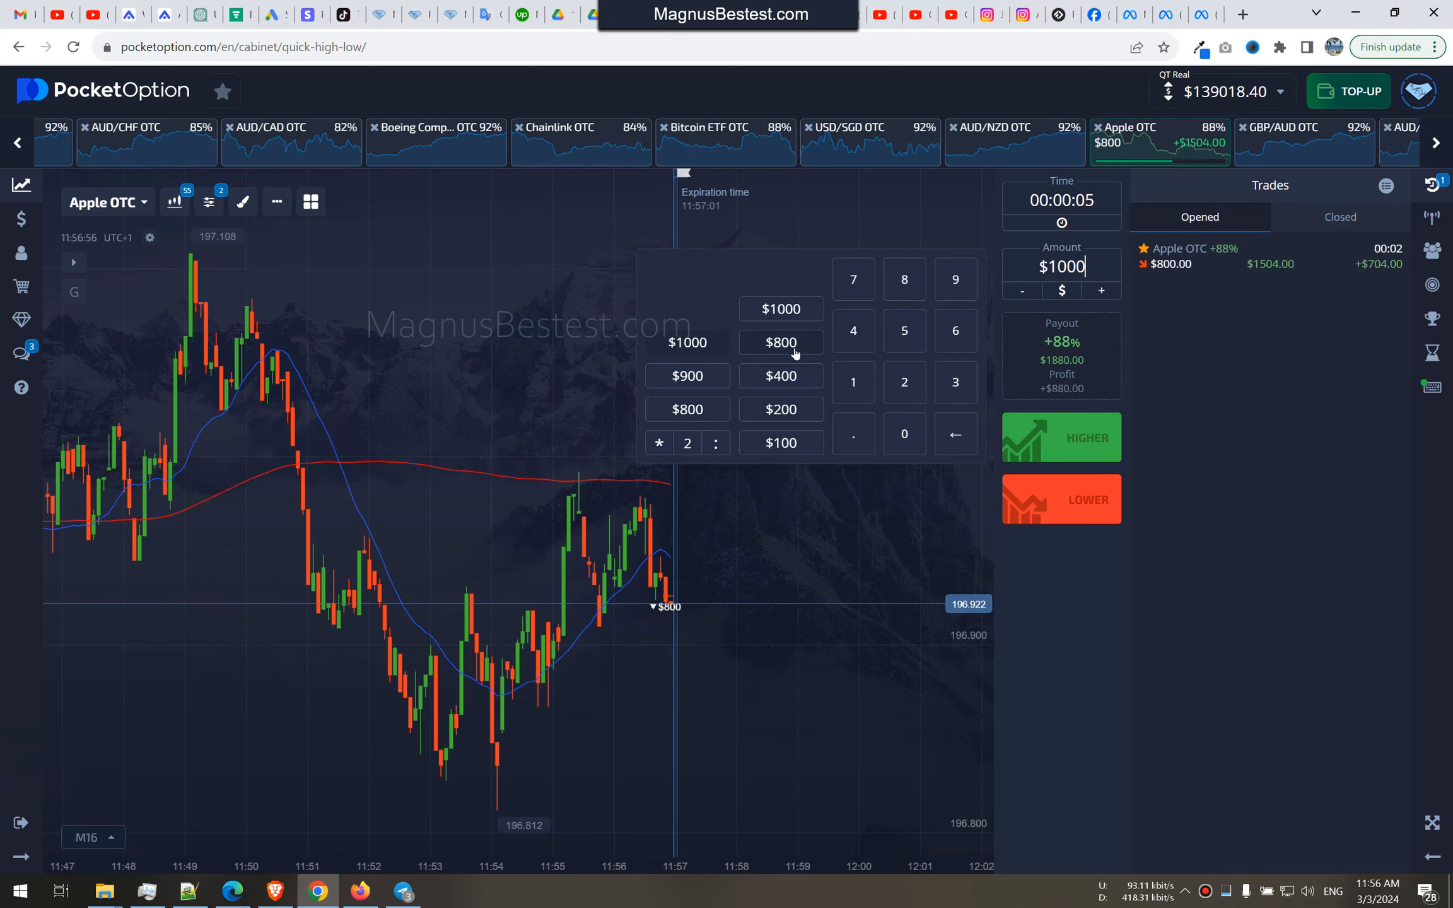
# Bet $1000 lower on Apple OTC and view the Closed trades list
pyautogui.click(760, 375)
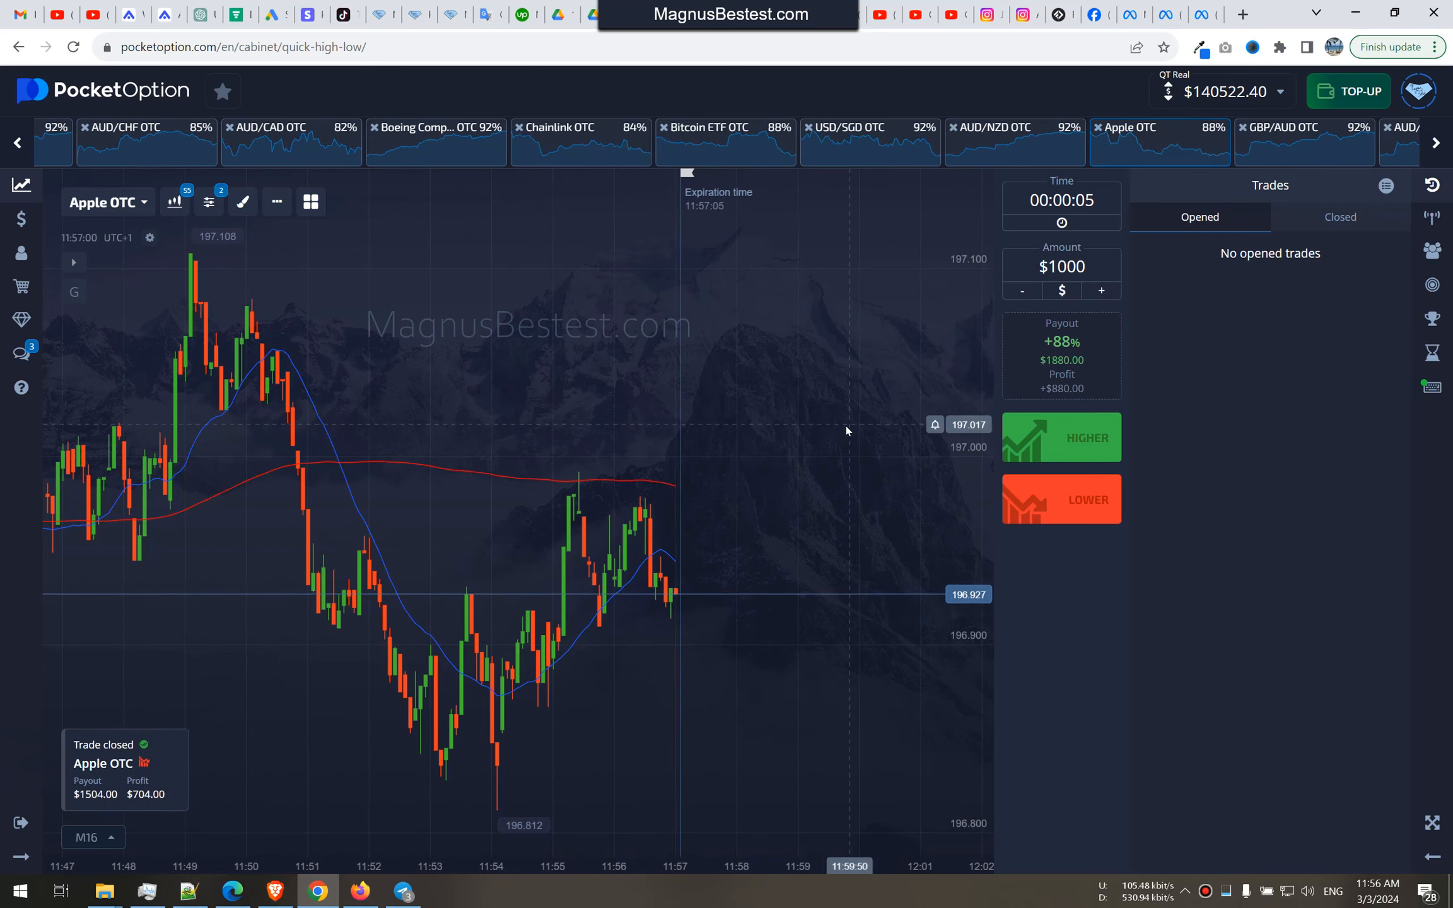
pyautogui.moveTo(1061, 500)
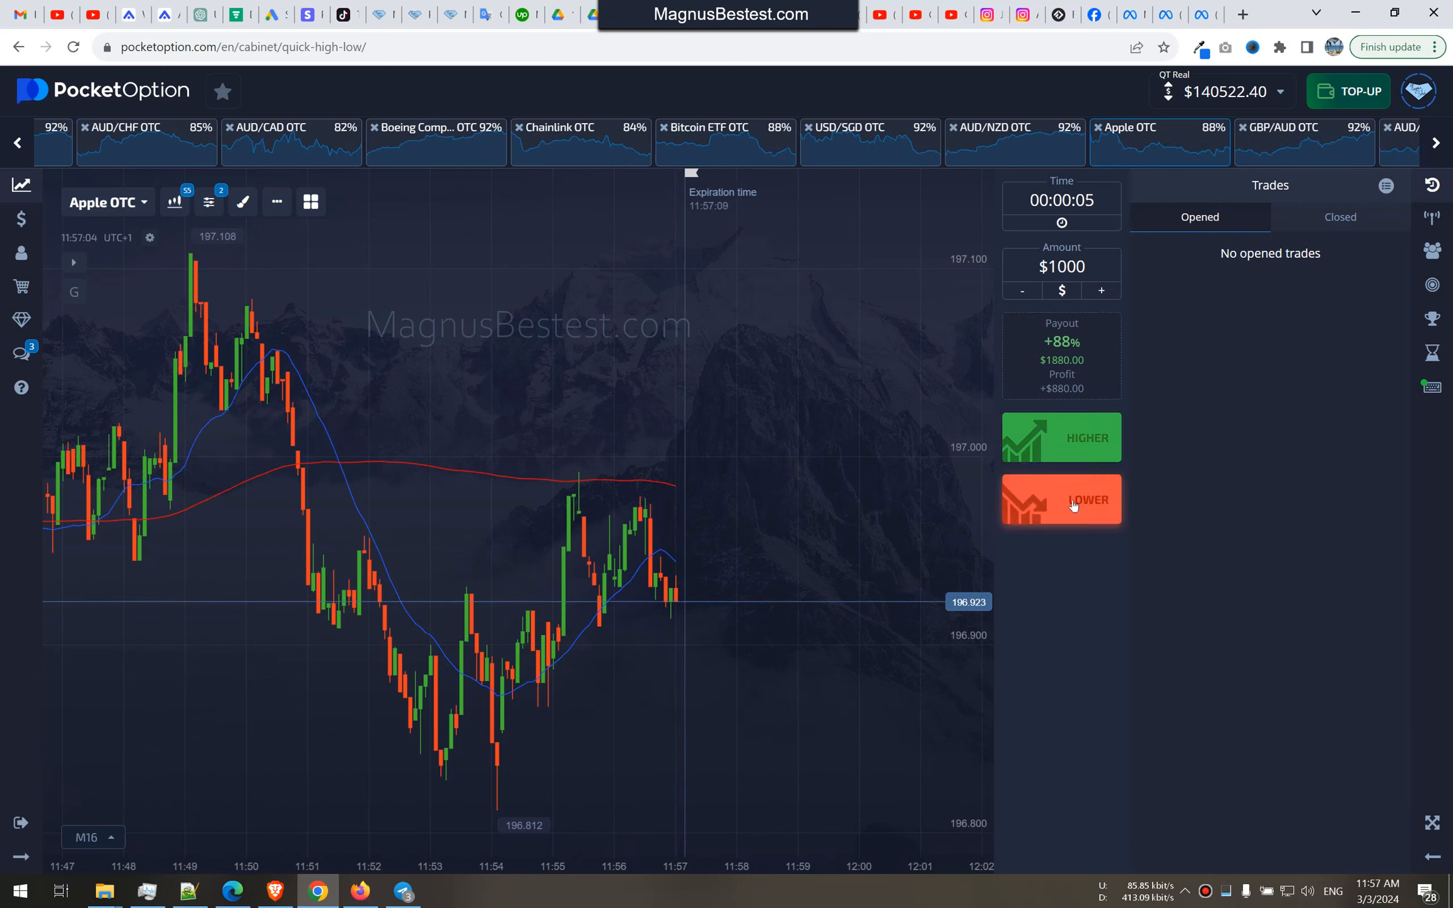
pyautogui.click(1060, 499)
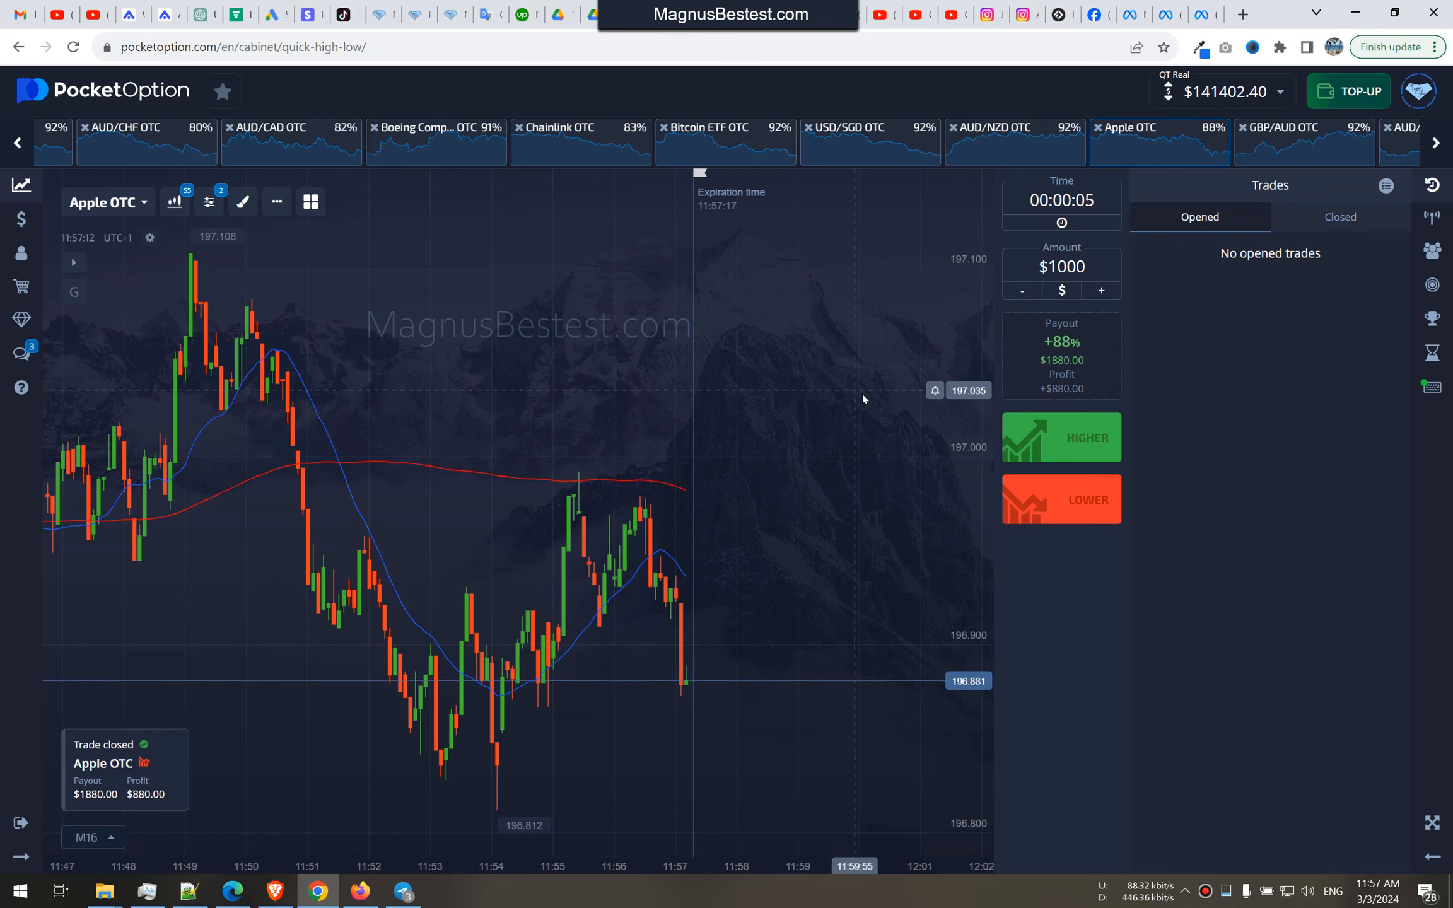
pyautogui.click(1339, 217)
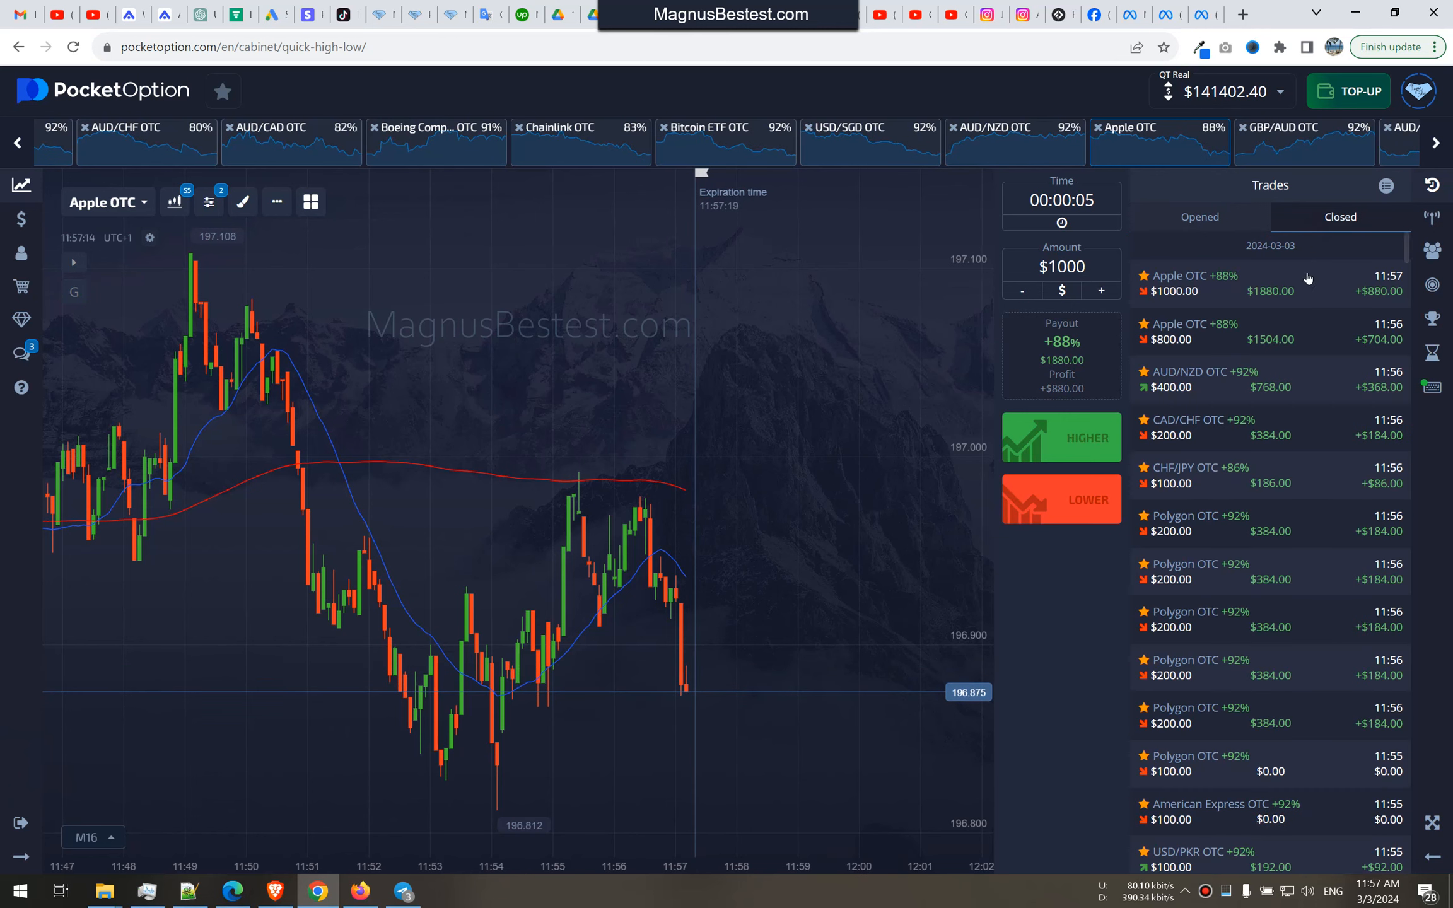